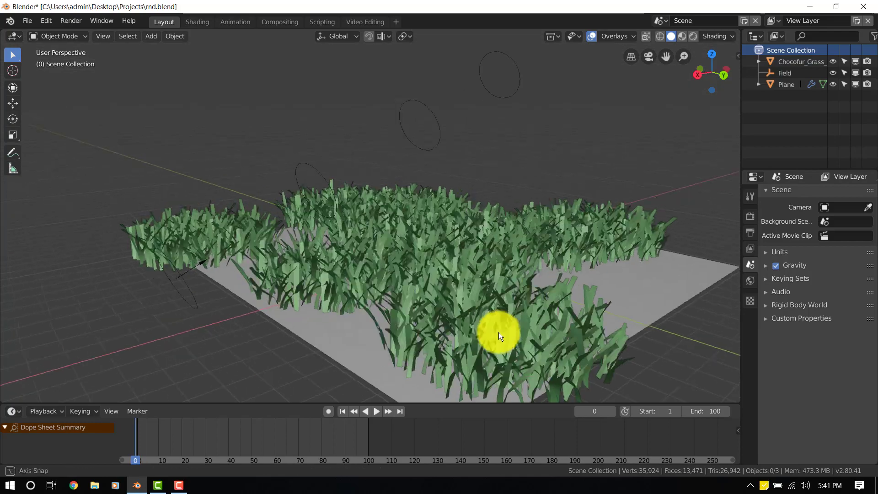
Select the grass object to review its Particle Instance modifier
click(376, 410)
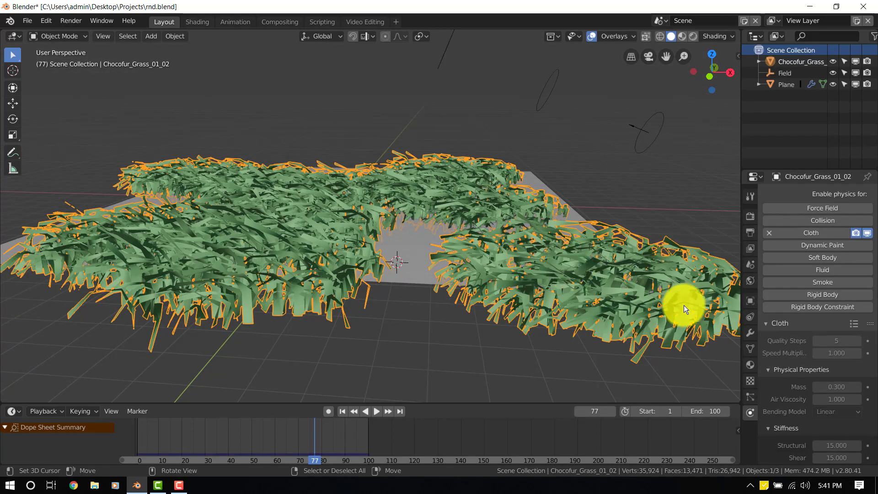
mouse_move(680, 327)
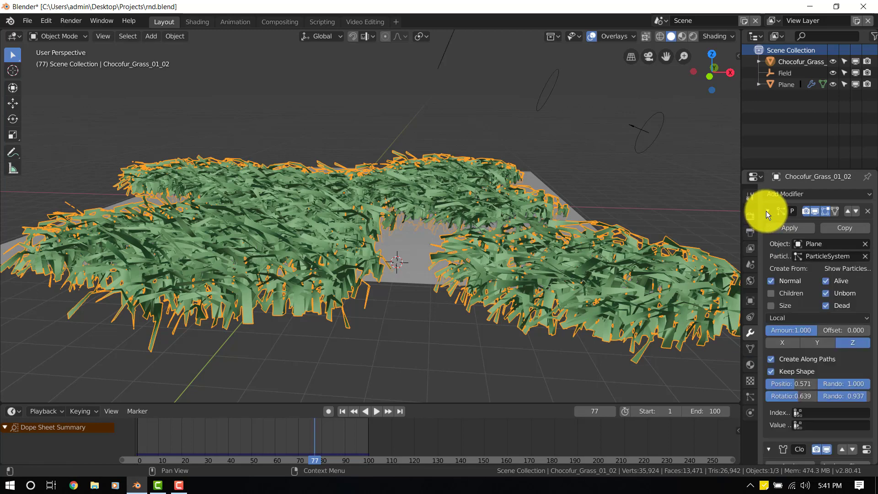
mouse_move(656, 330)
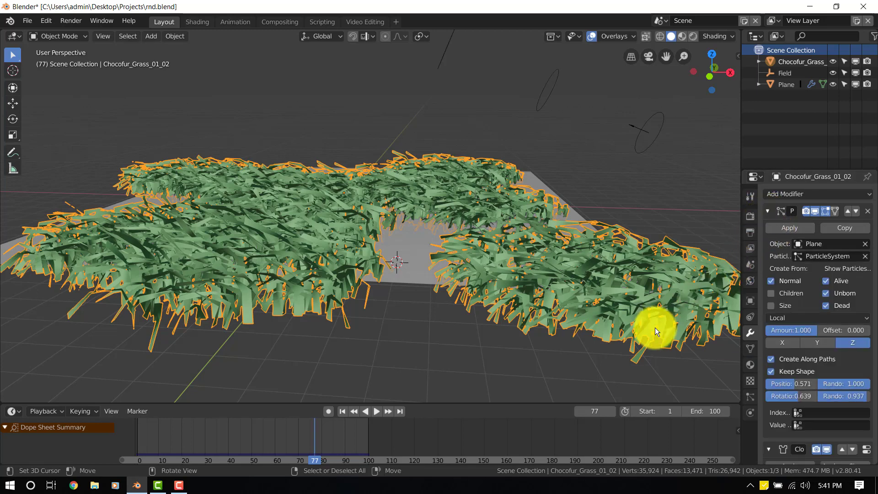
mouse_move(203, 256)
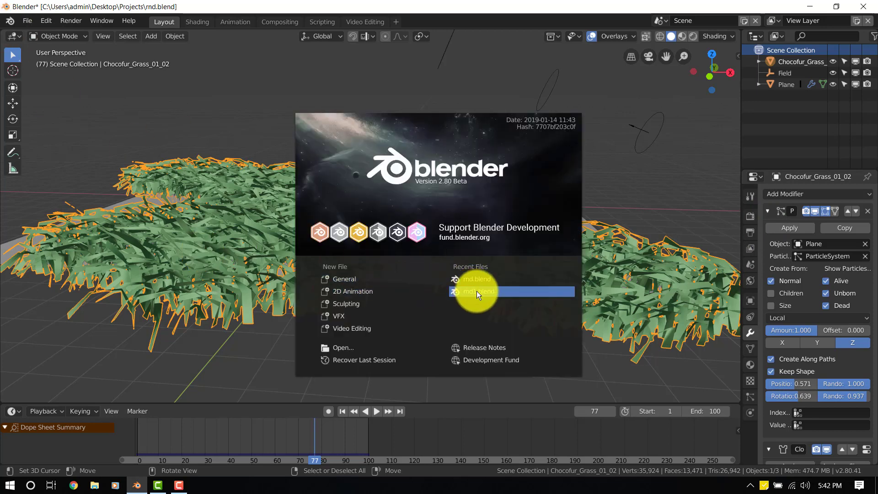
Open md1.blend from Recent Files, then select the plane and the grass clump
click(476, 292)
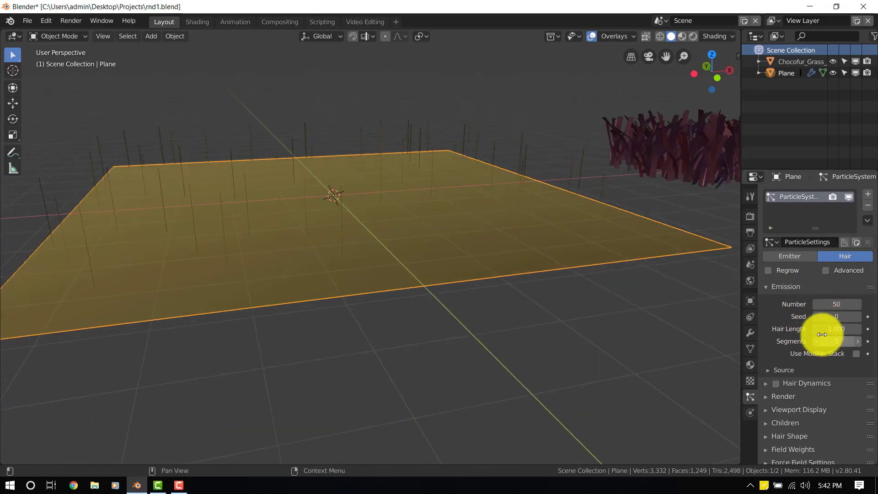
mouse_move(818, 341)
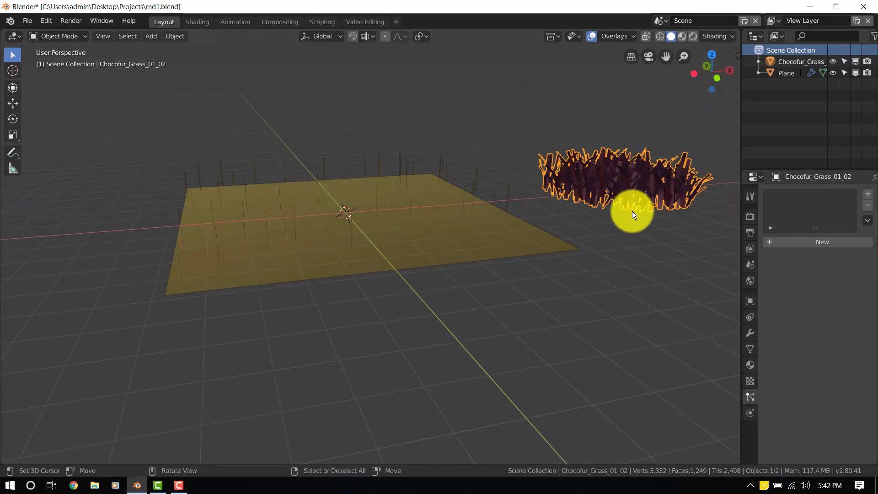
click(785, 73)
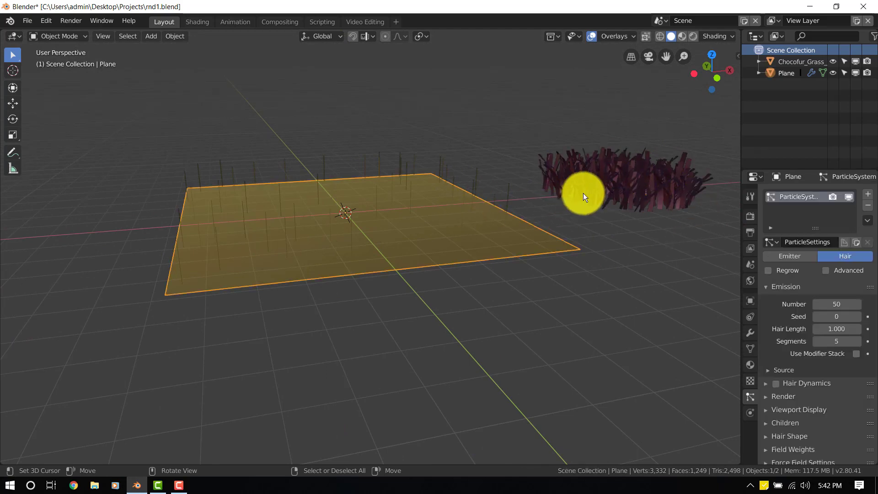
click(571, 193)
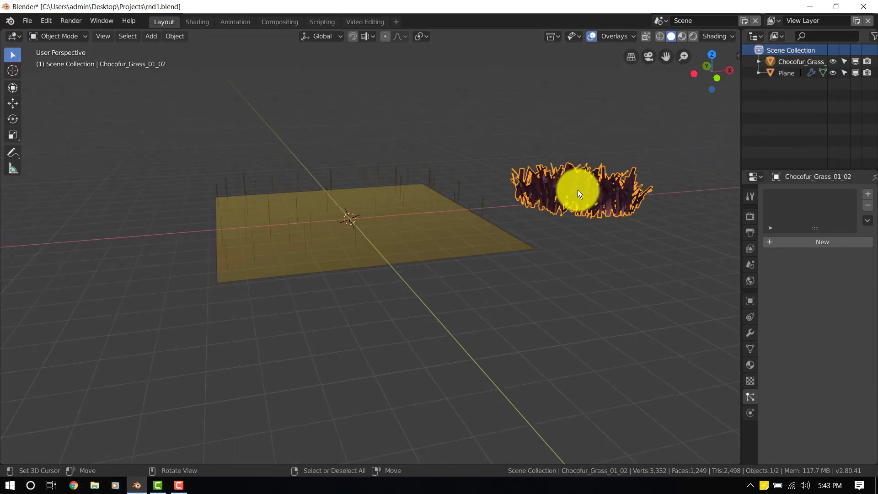
Add a Particle Instance modifier to the grass, targeting Plane's ParticleSystem
click(815, 194)
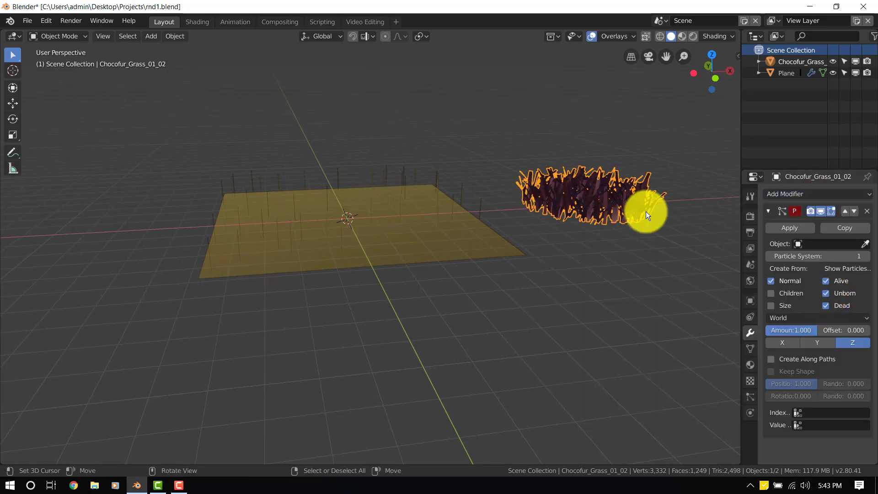
drag(644, 216, 501, 227)
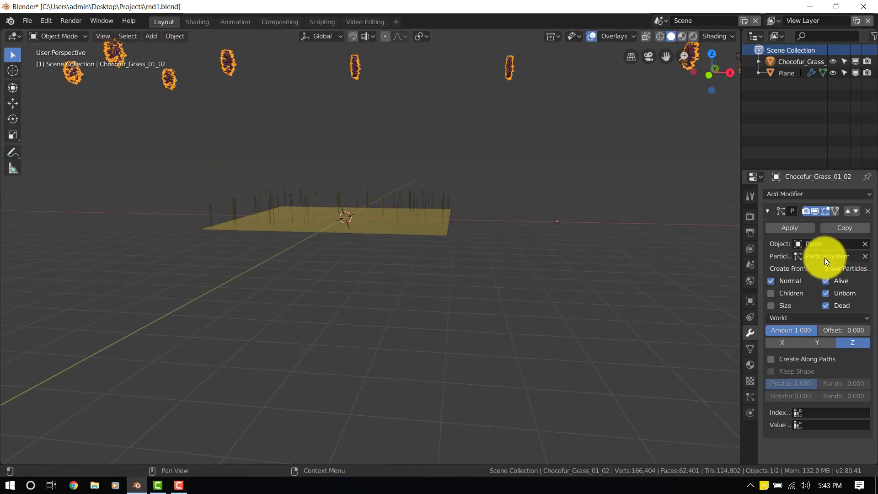
click(828, 256)
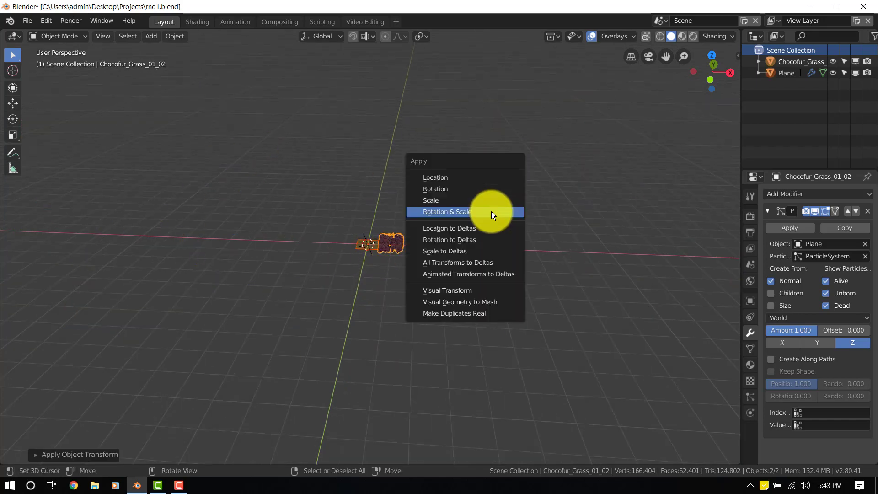
Apply Rotation & Scale to the grass clump and orbit to inspect the instances
click(445, 211)
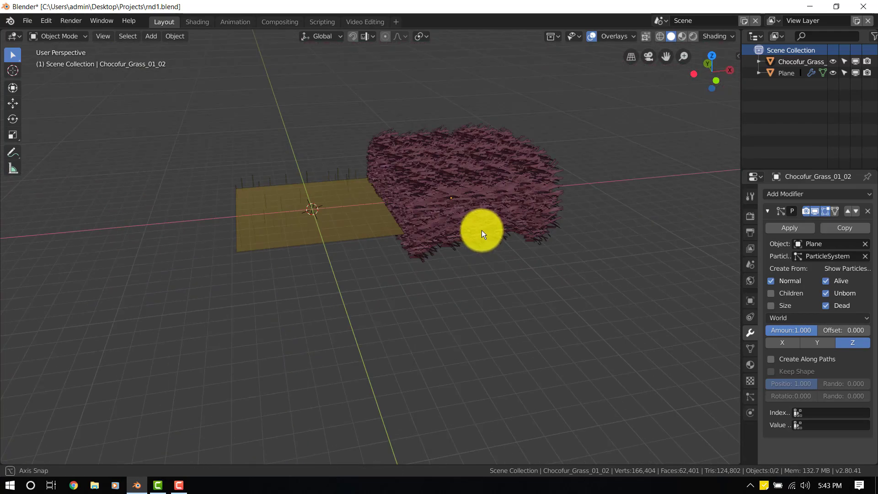
drag(483, 234, 454, 225)
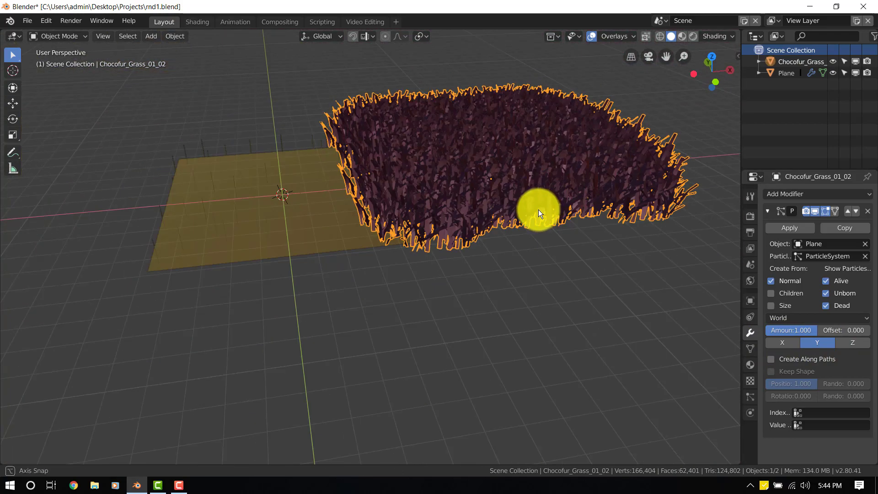
Select all grass geometry in Edit Mode and move it relative to the origin
key(Tab)
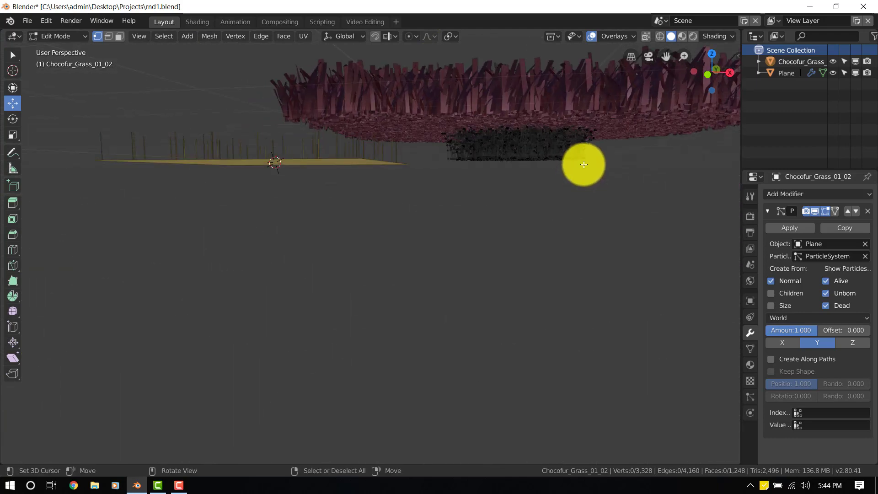
key(a)
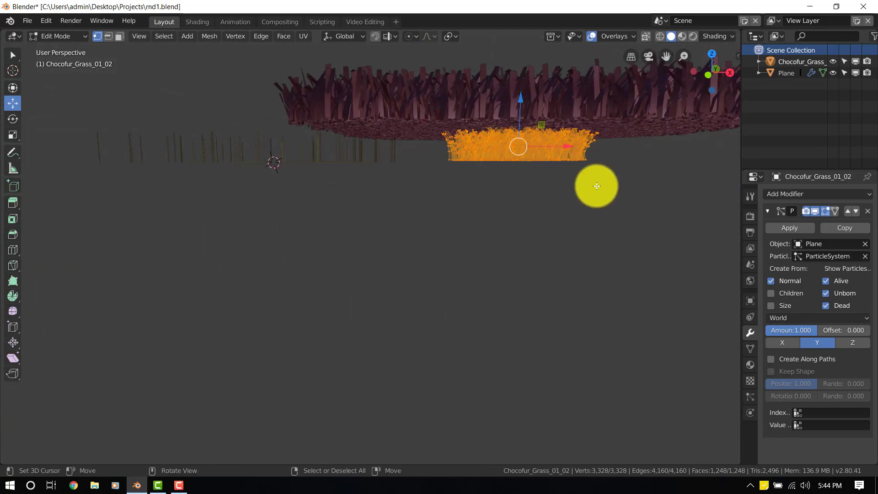
key(Tab)
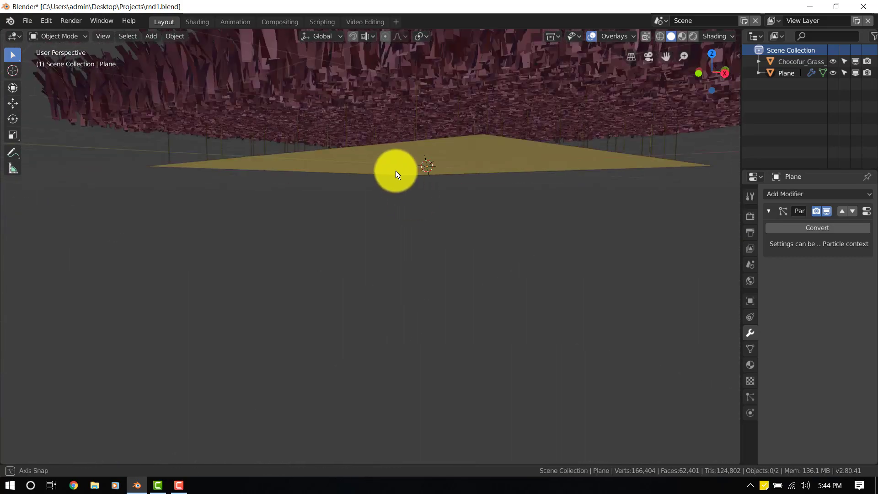
Keep the instancing space at World and begin editing the plane's Emission Number
drag(397, 174, 448, 201)
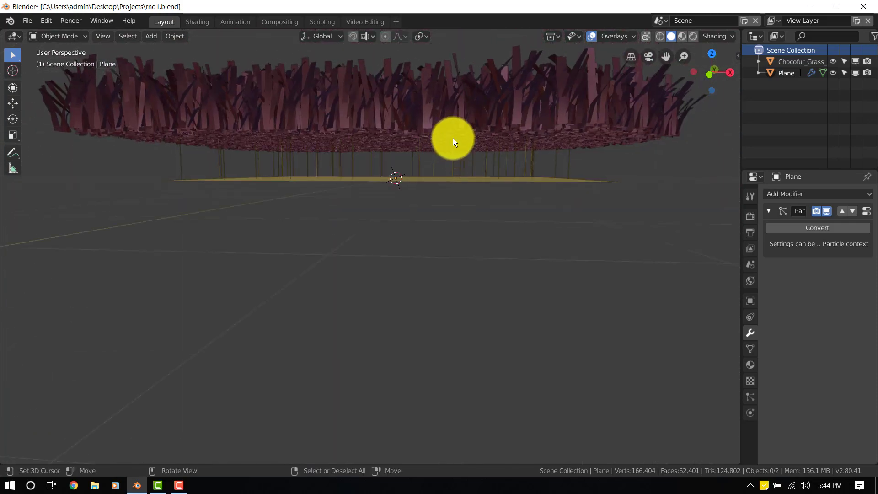
click(452, 138)
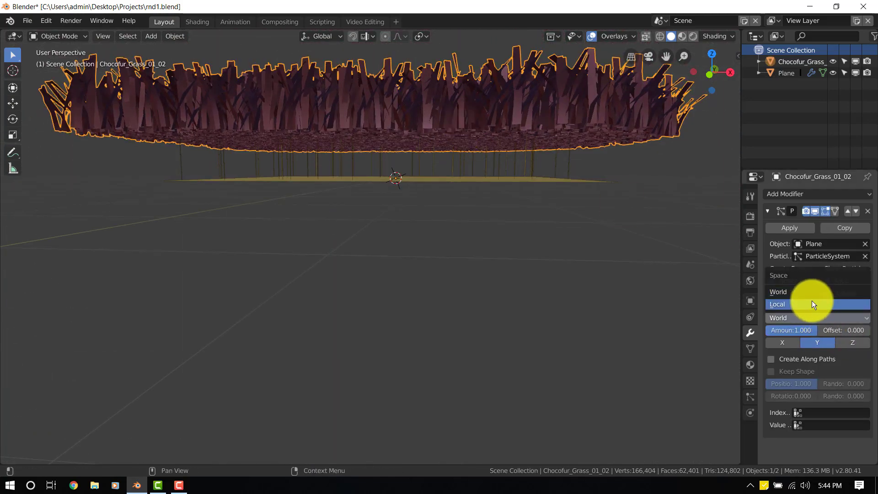
click(776, 304)
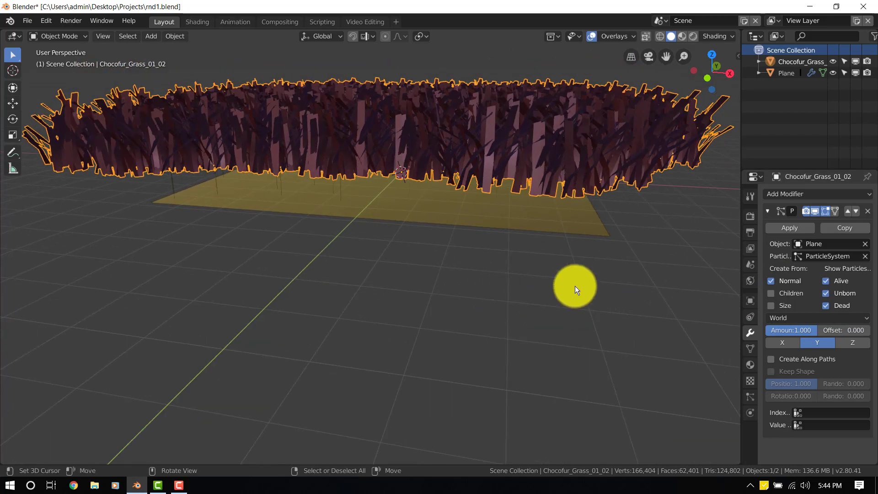
drag(573, 287, 448, 112)
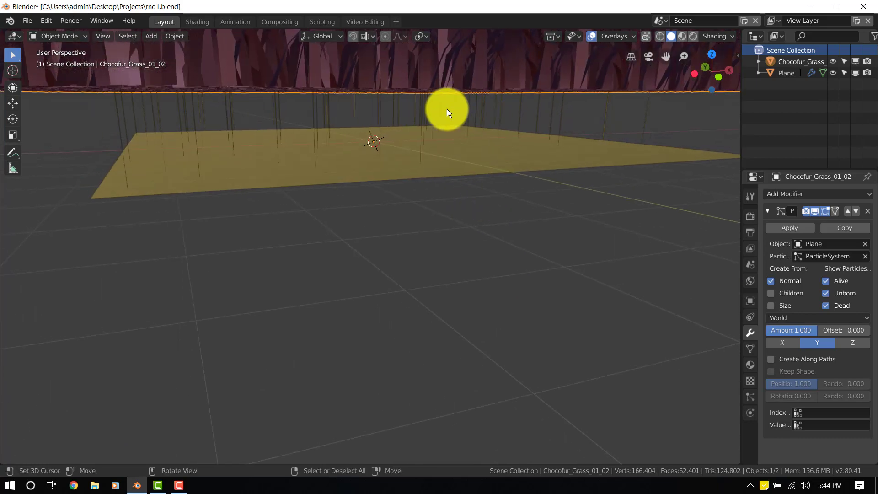
key(1)
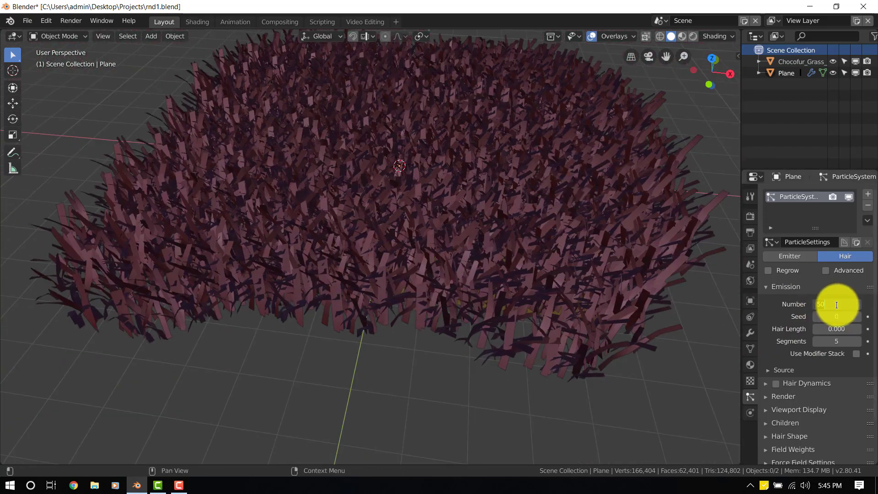
Set the plane's hair Emission Number to 10 and orbit around the sparser grass
drag(836, 304, 828, 304)
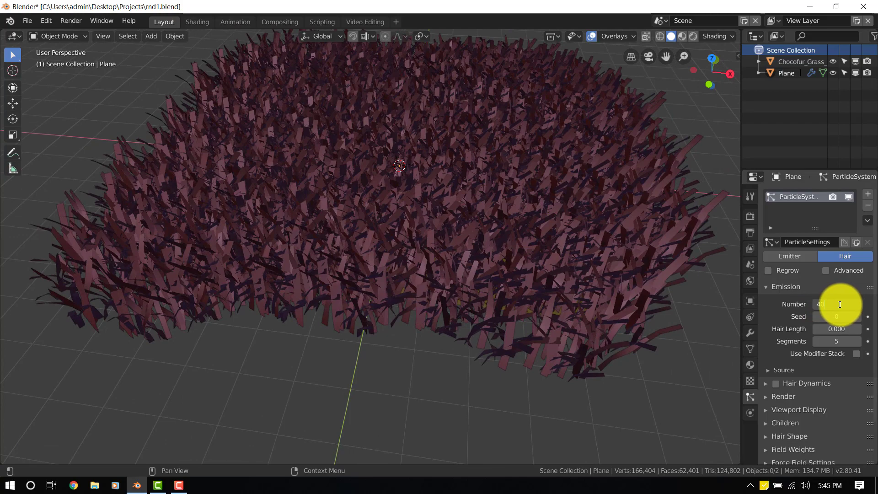
text(1)
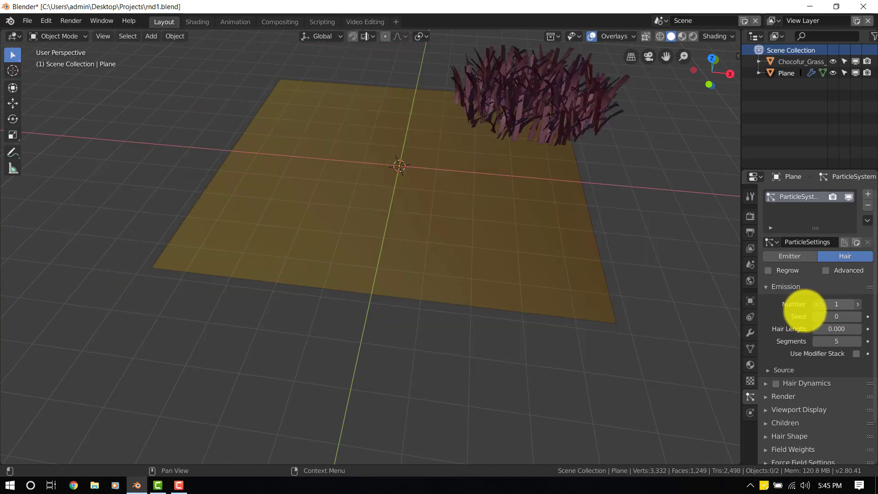
drag(817, 304, 833, 304)
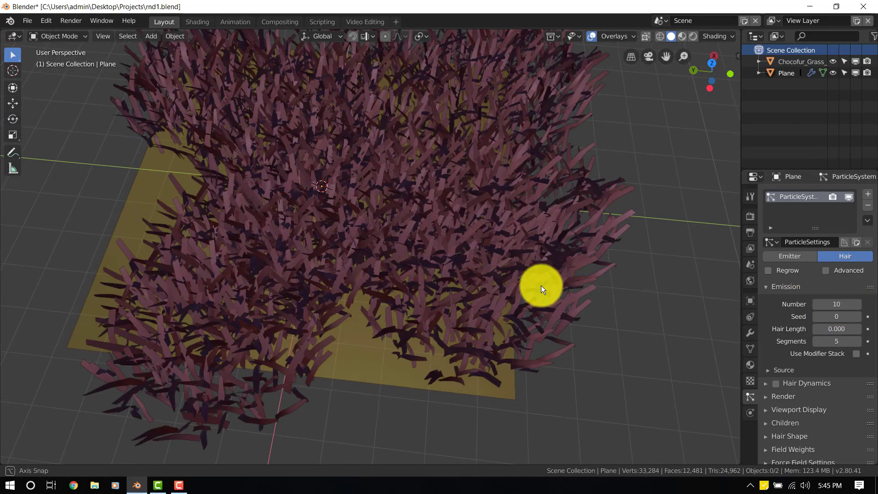
drag(541, 289, 384, 241)
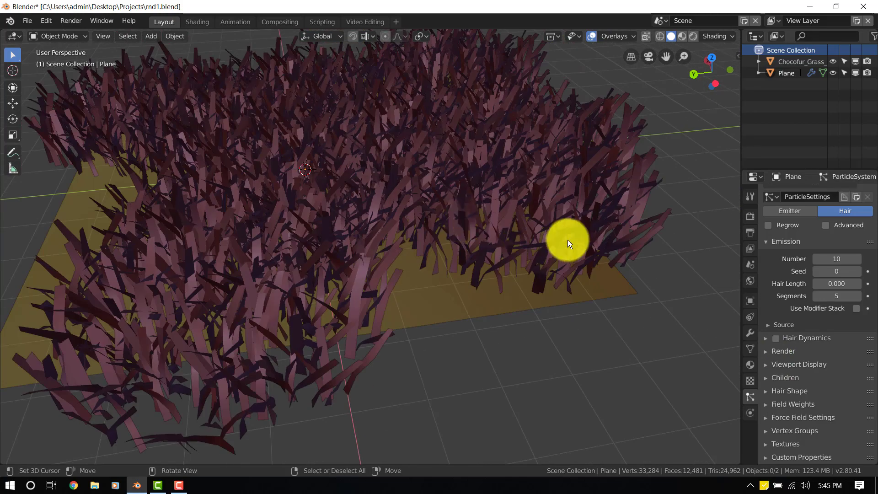
drag(568, 244, 618, 249)
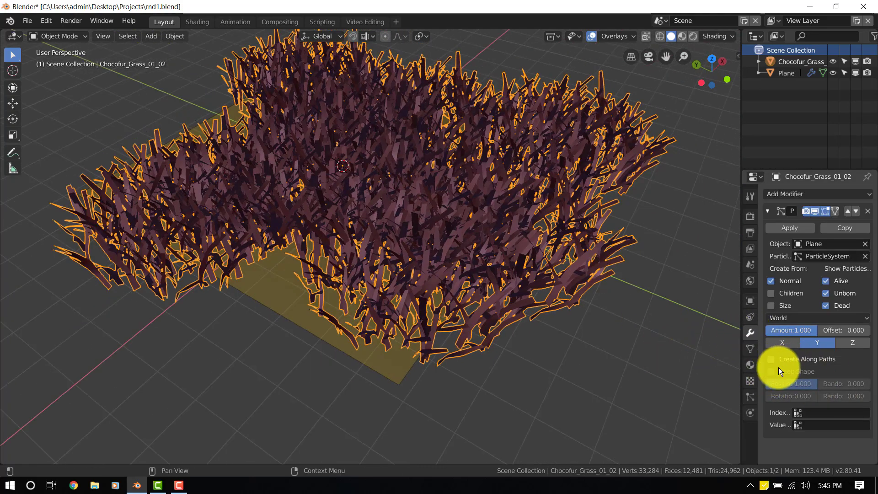
Enable Create Along Paths and Keep Shape on the Particle Instance modifier
click(771, 359)
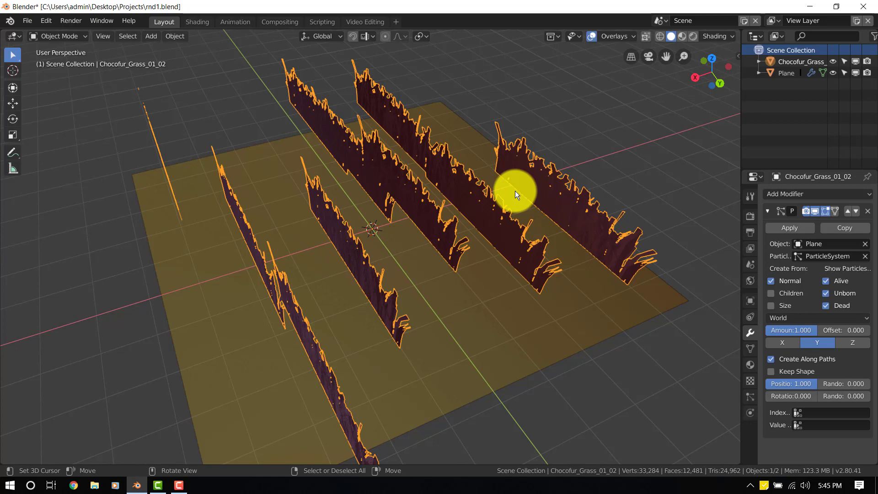
mouse_move(599, 227)
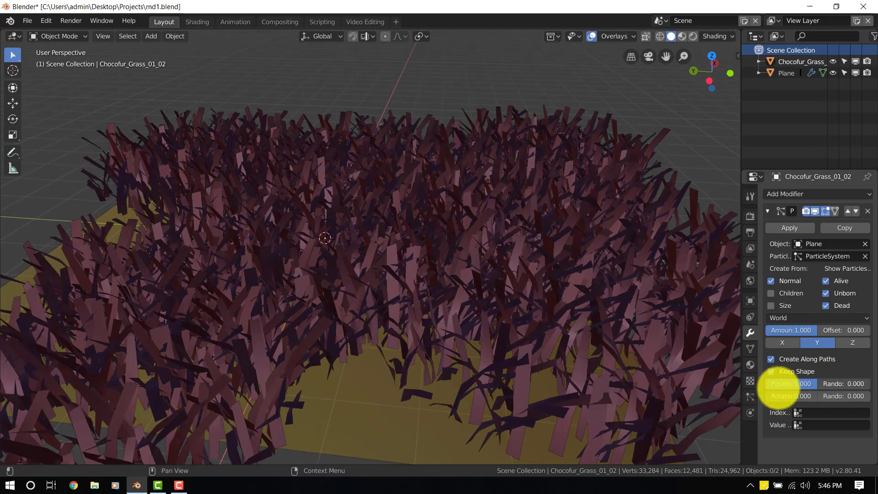
drag(806, 383, 789, 384)
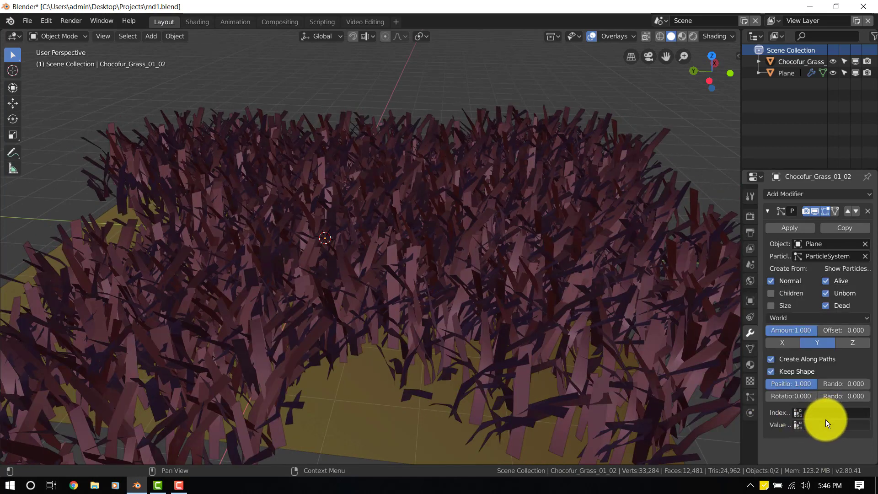
mouse_move(778, 424)
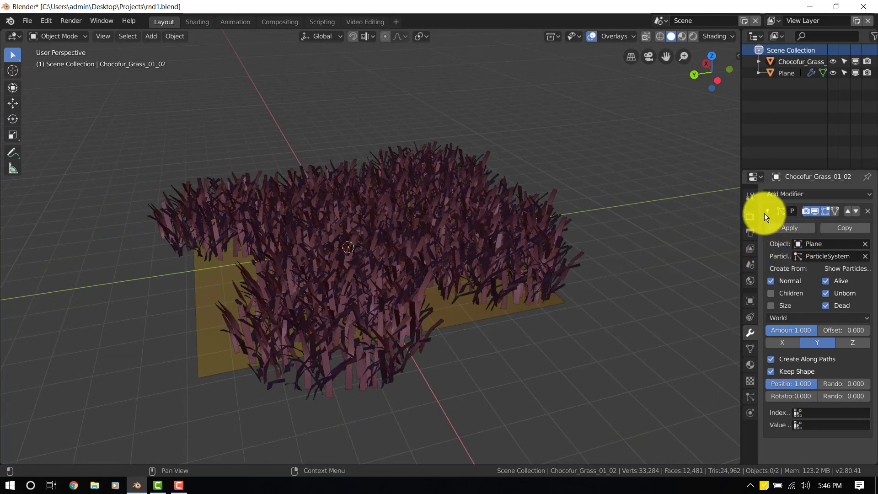
Collapse the Particle Instance modifier, add a Build modifier, and preview the playback
click(768, 211)
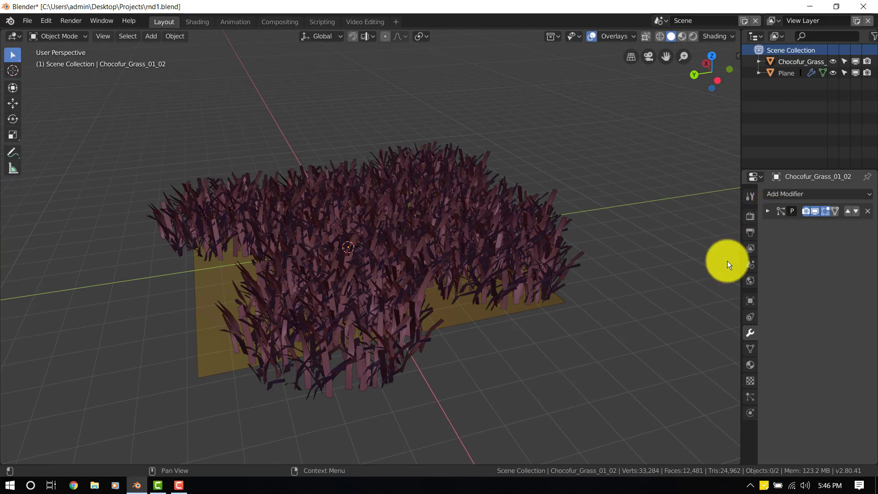
drag(728, 264, 570, 282)
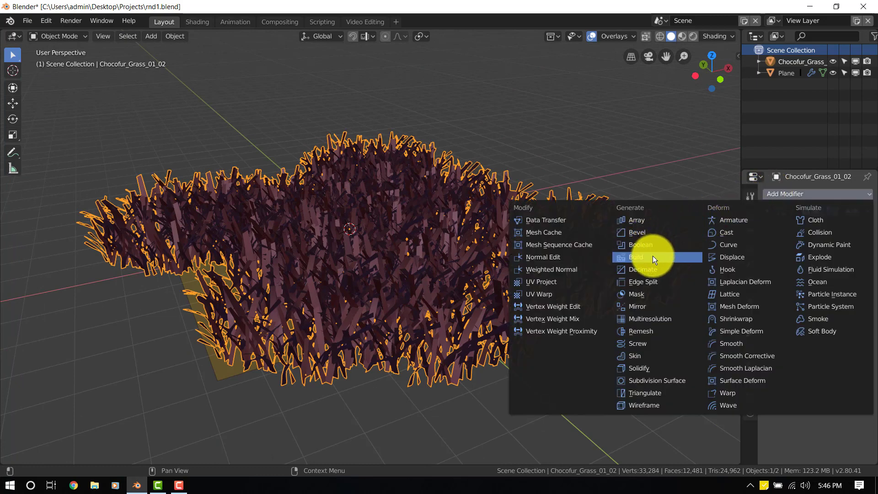
click(635, 257)
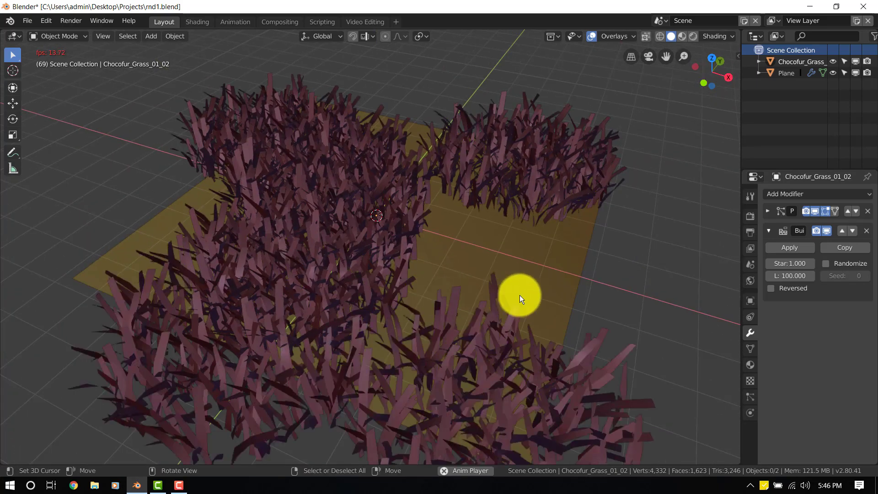
click(825, 263)
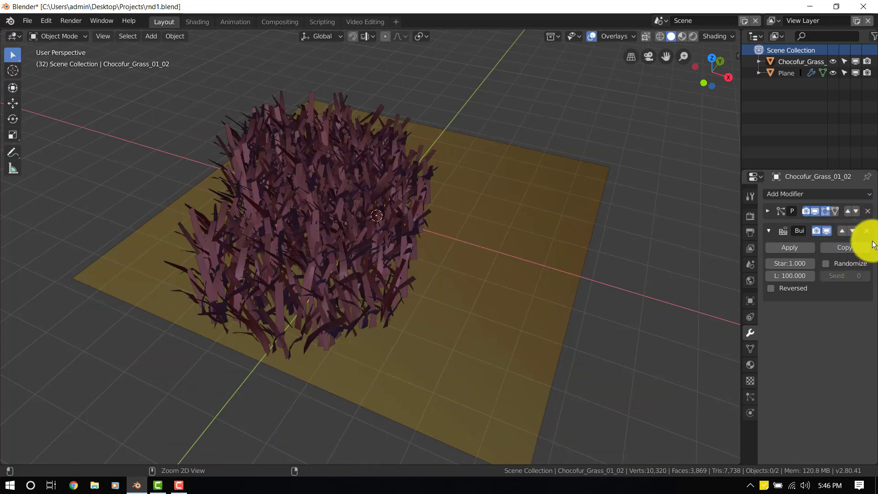
Add a Wave modifier (speed 0.25, height 0.5 m) above Build, then enter Edit Mode
click(816, 194)
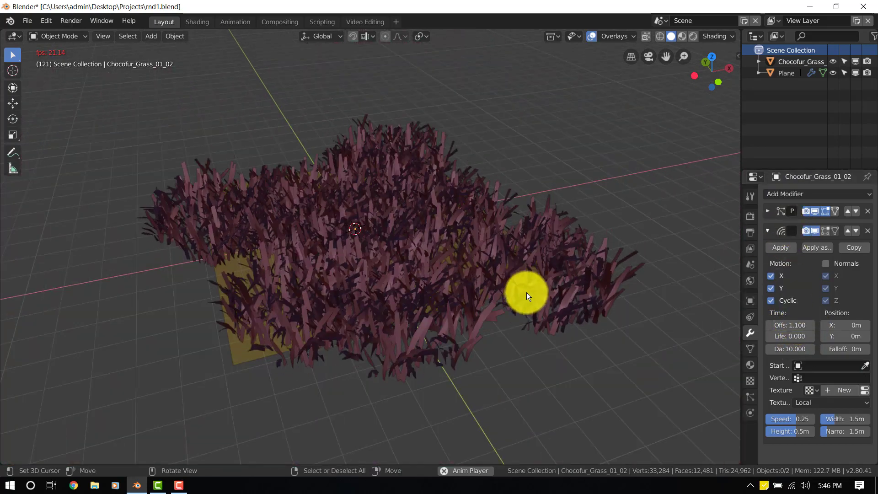
click(792, 194)
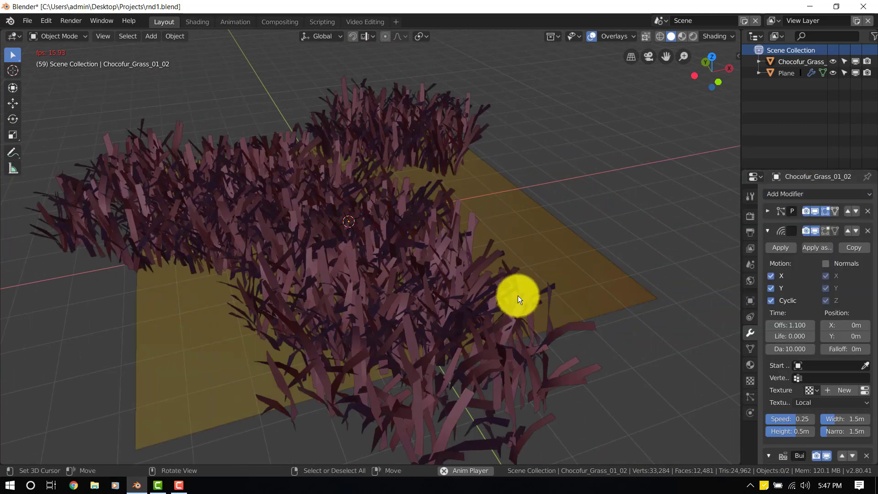
key(Tab)
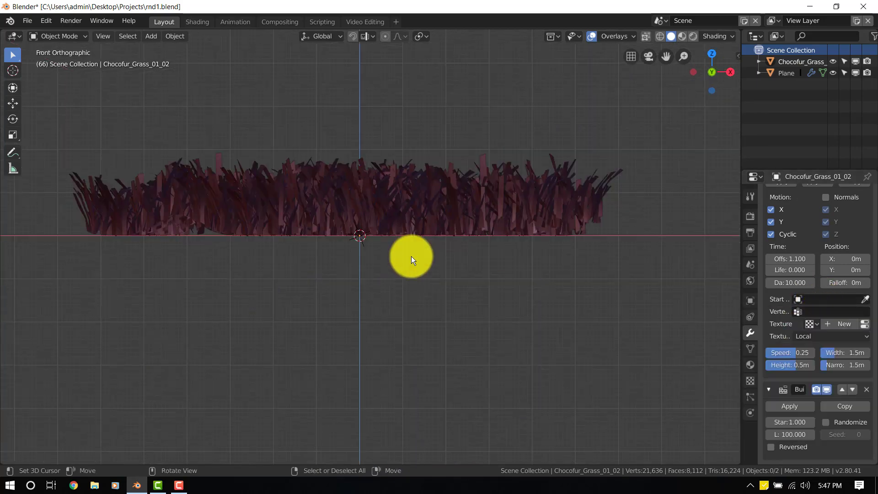
key(Tab)
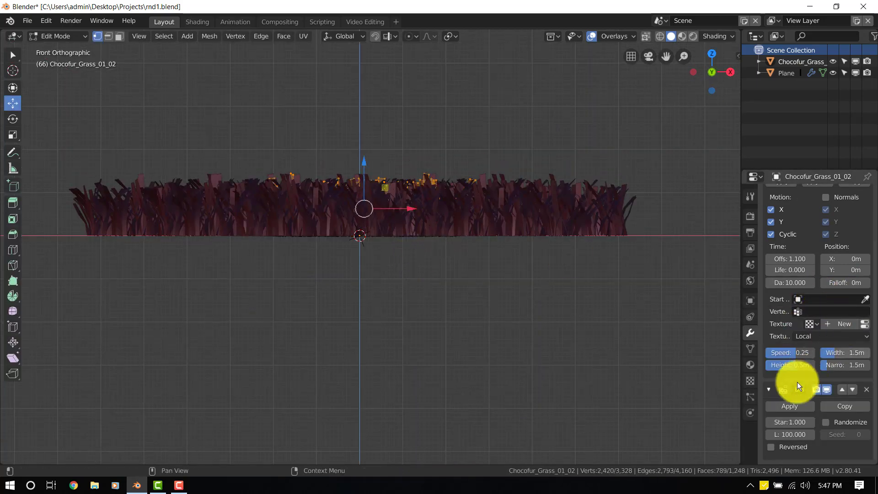